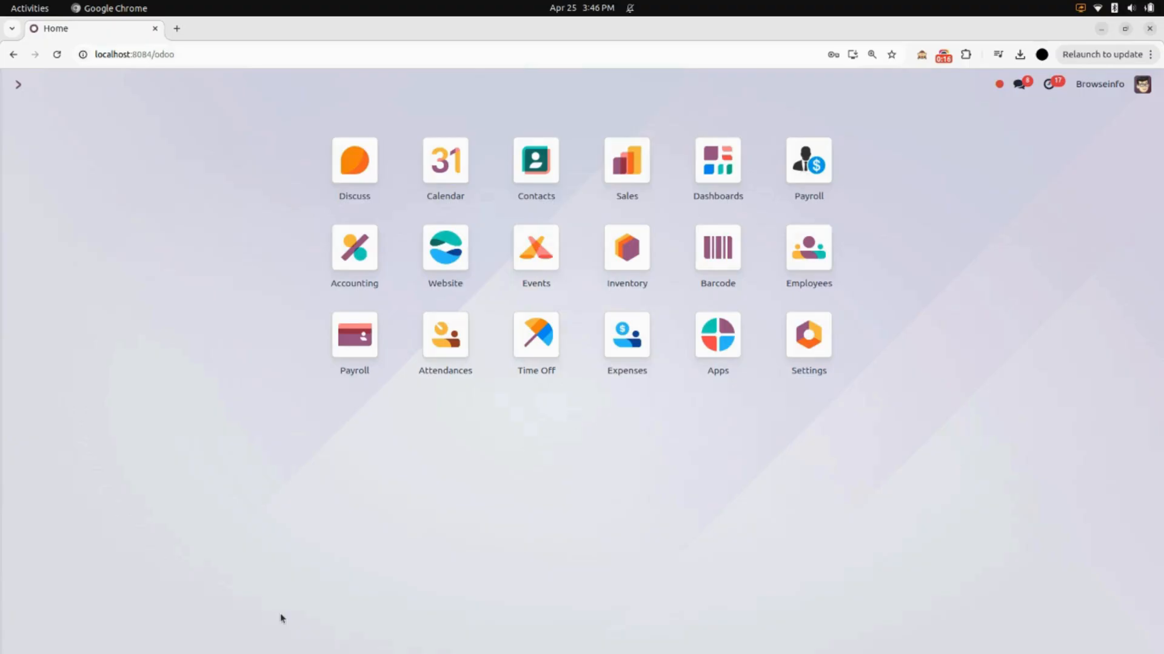
mouse_move(311, 612)
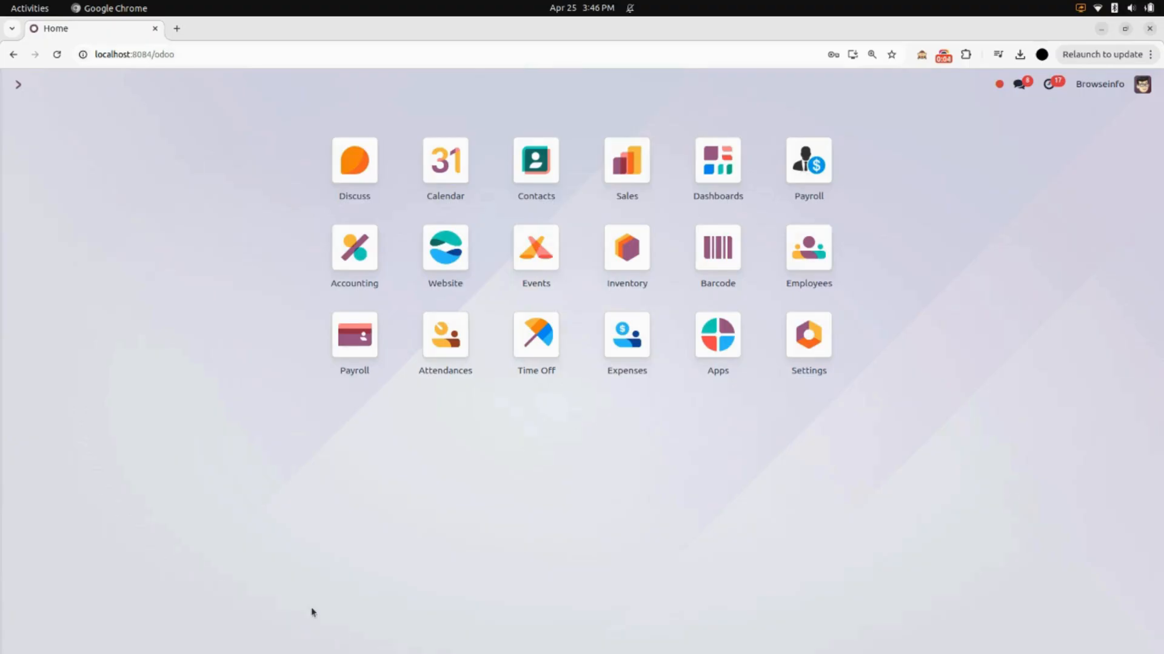
mouse_move(780, 328)
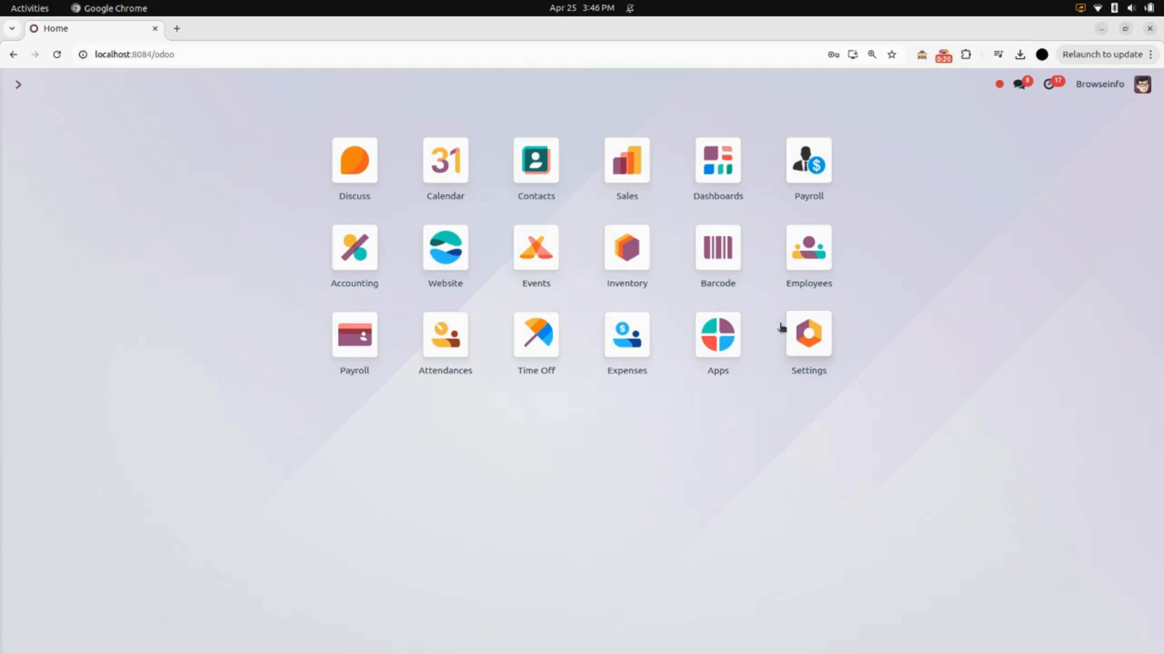
Step: Open Settings and scroll down to the Companies document layout options
click(807, 334)
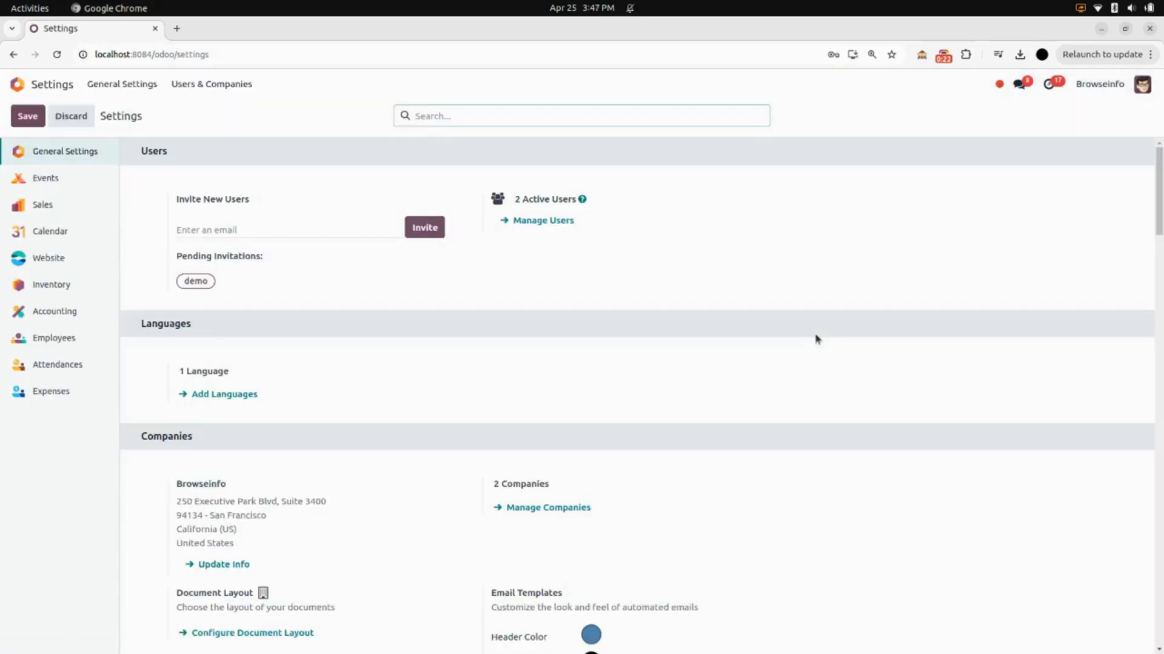
scroll(down, 3)
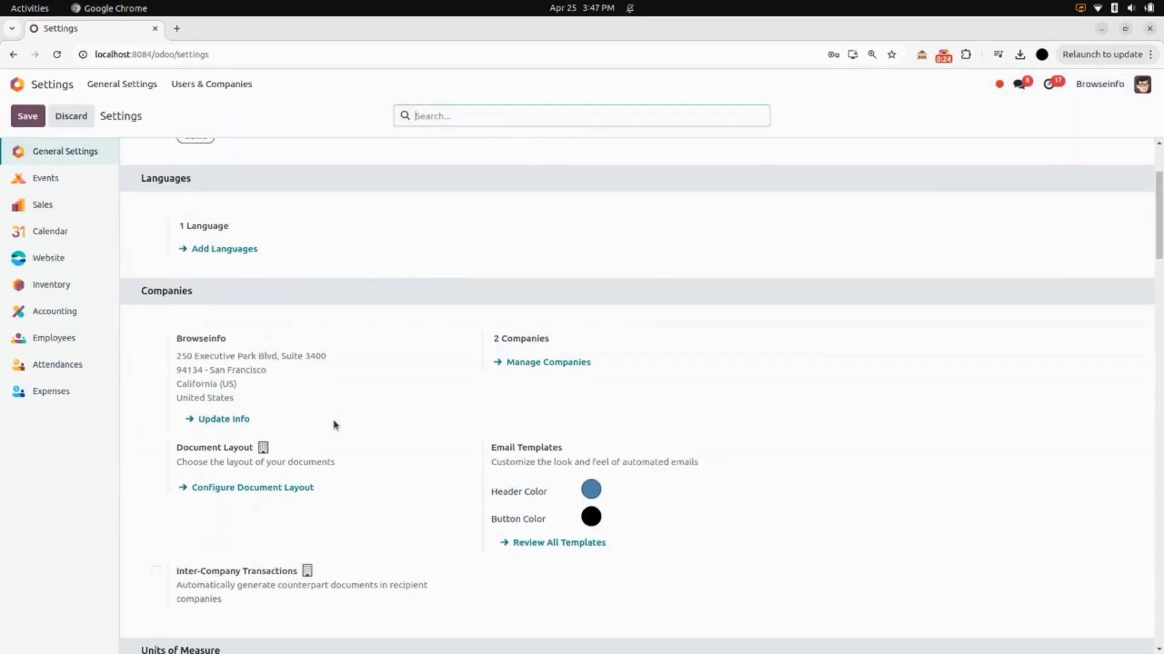
mouse_move(229, 462)
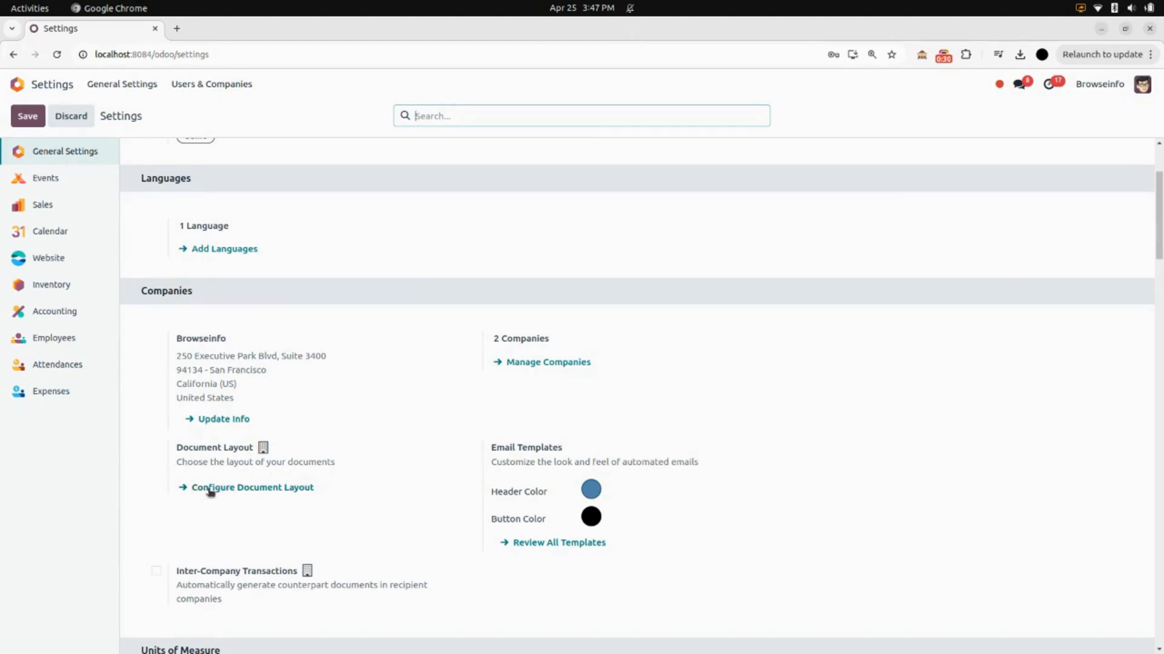
Step: Preview the Boxed, Bold, Striped, Bubble, Wave and Folder layouts, settling on Striped
click(251, 487)
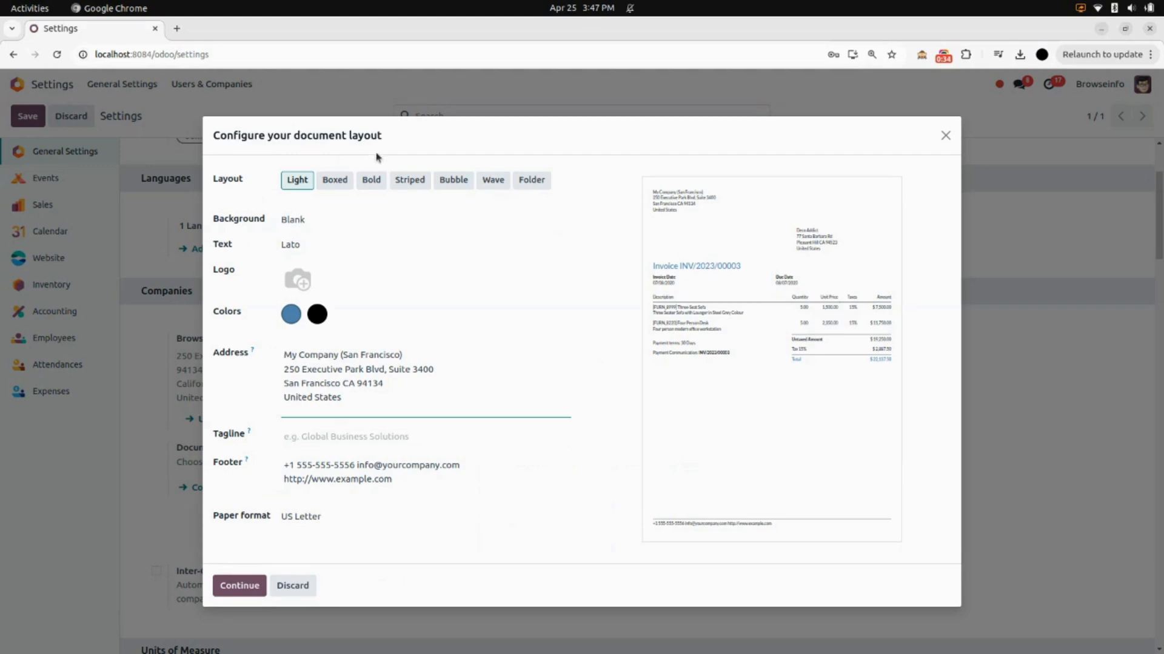
mouse_move(222, 192)
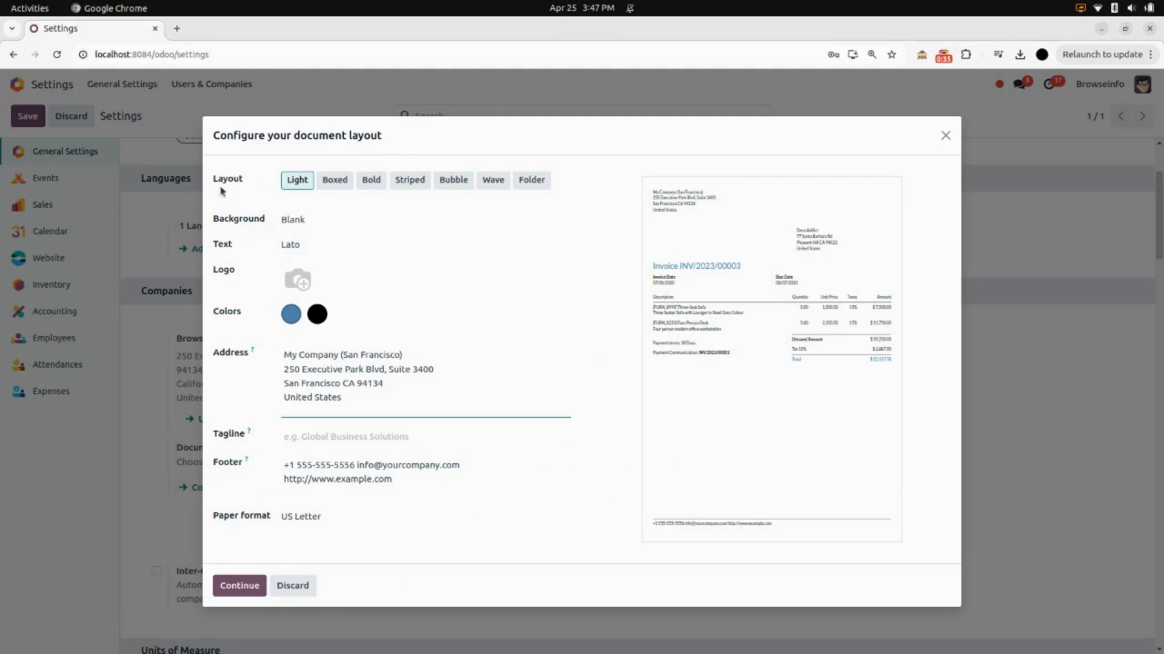
mouse_move(707, 252)
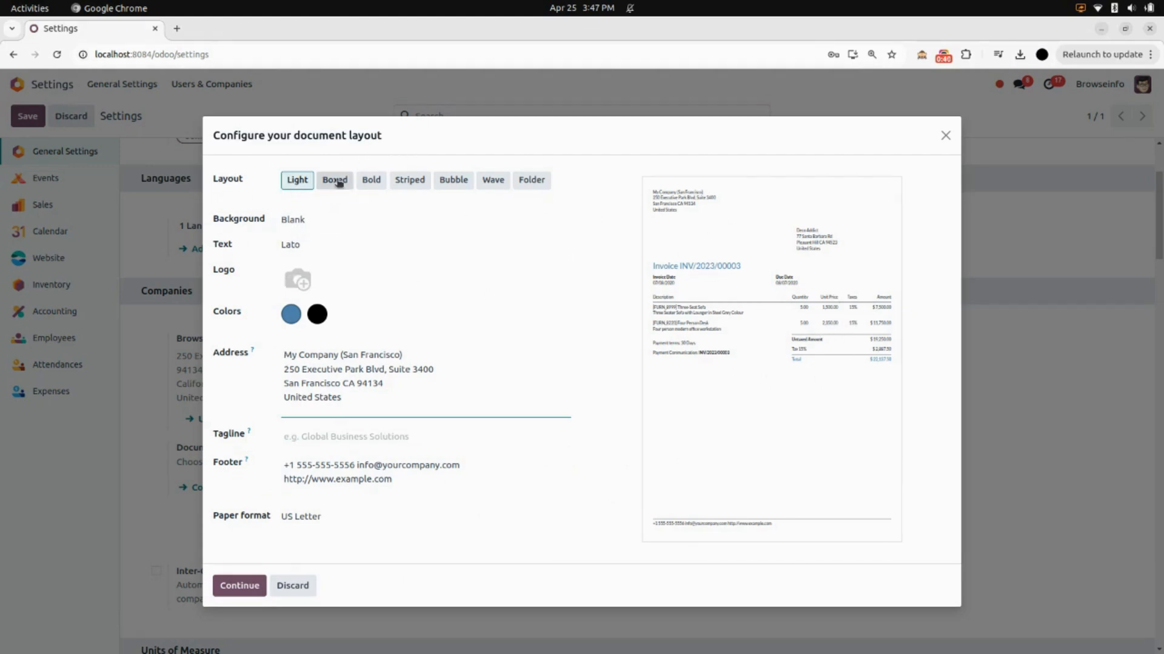
click(334, 179)
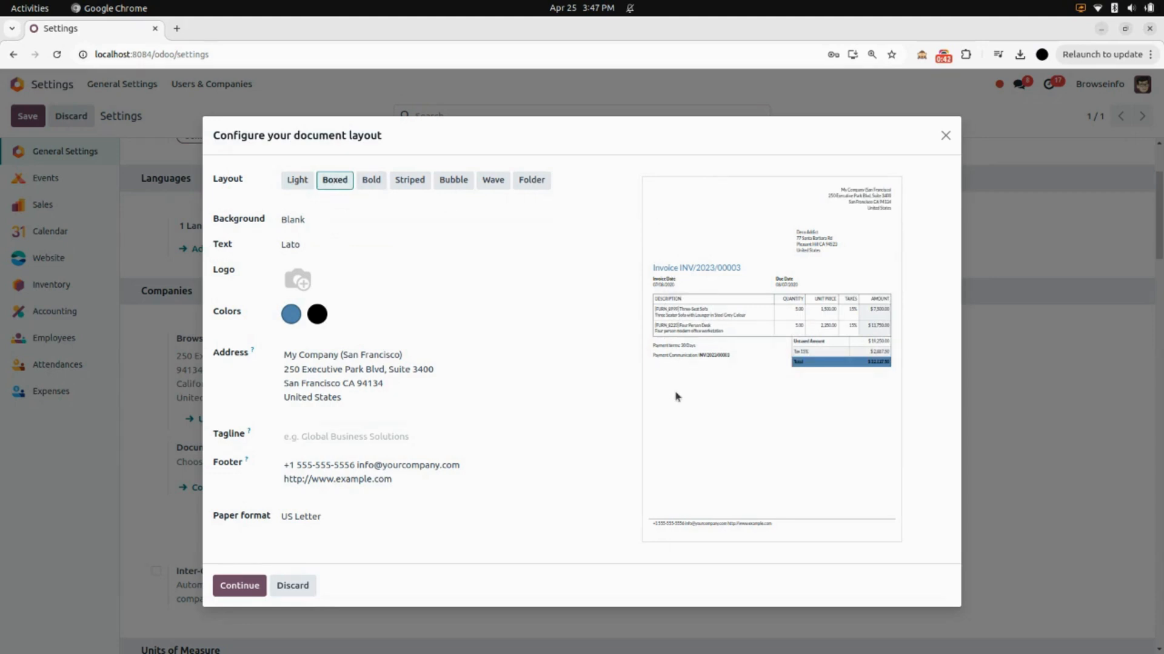
mouse_move(509, 300)
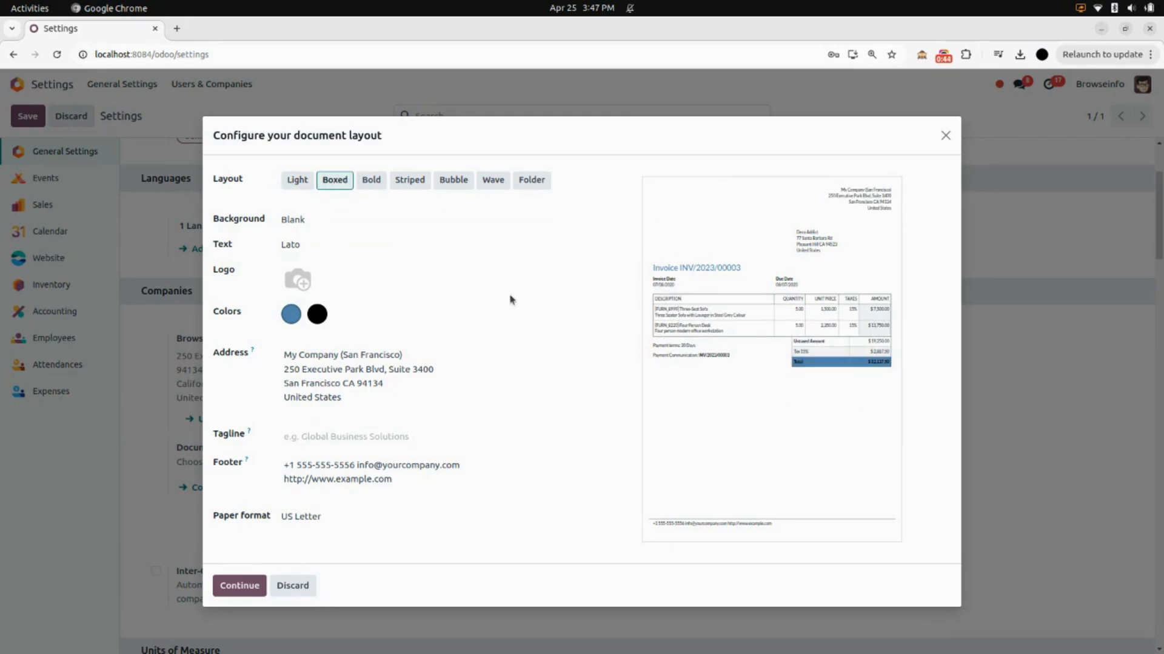
click(370, 179)
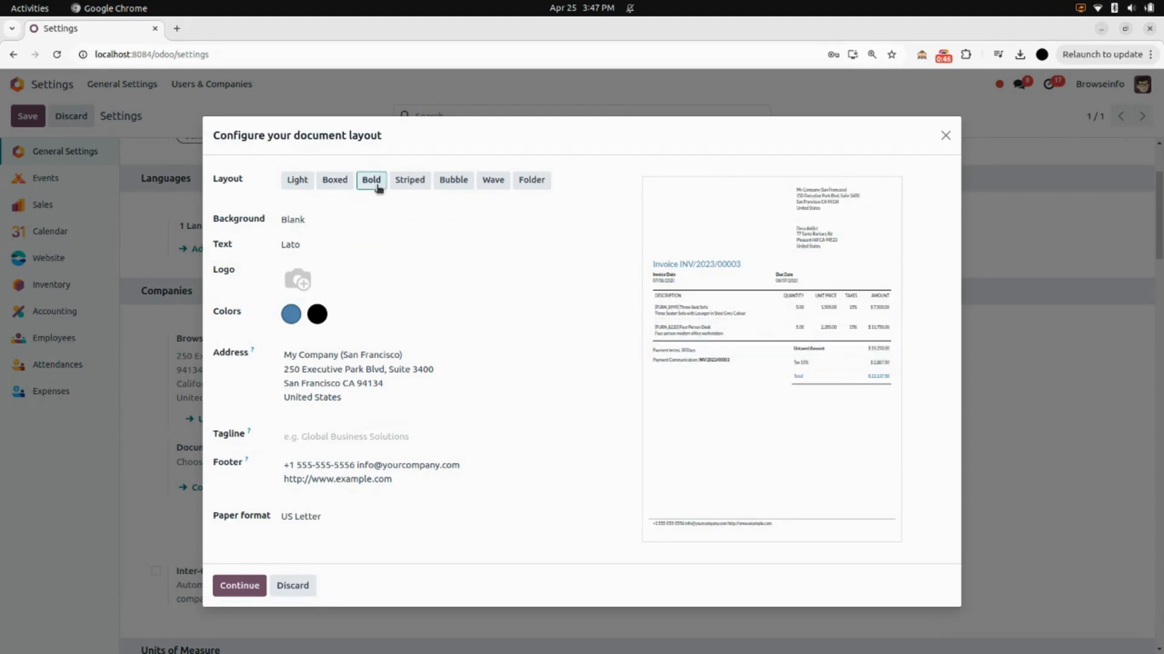
click(409, 179)
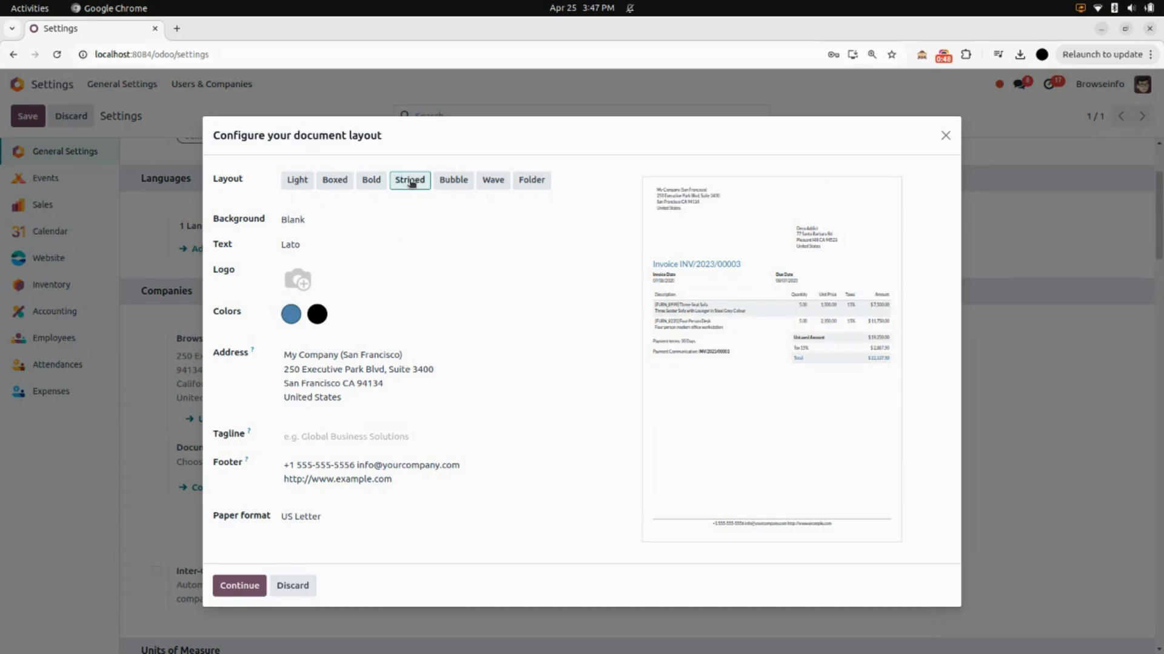
click(453, 180)
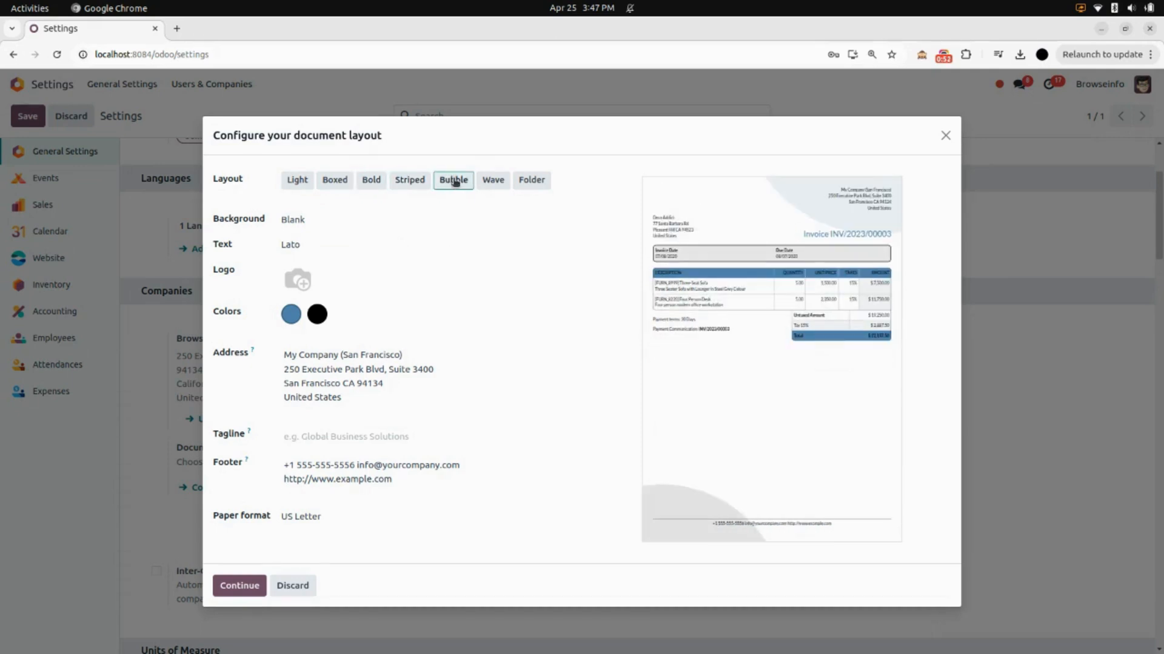
click(493, 180)
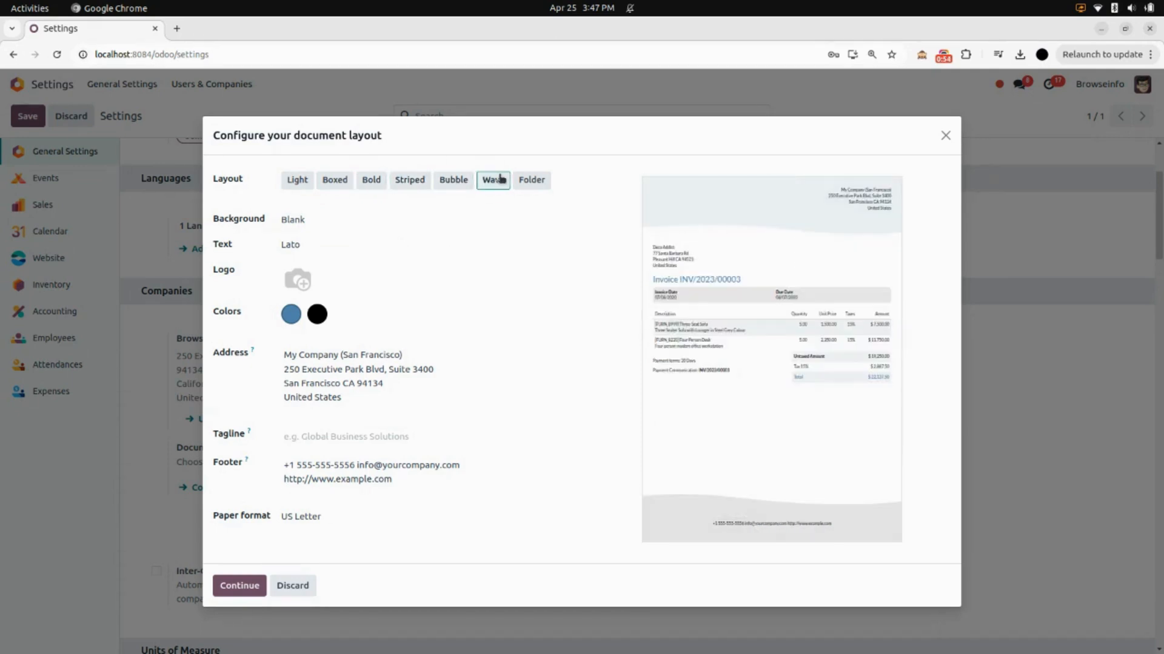
click(532, 179)
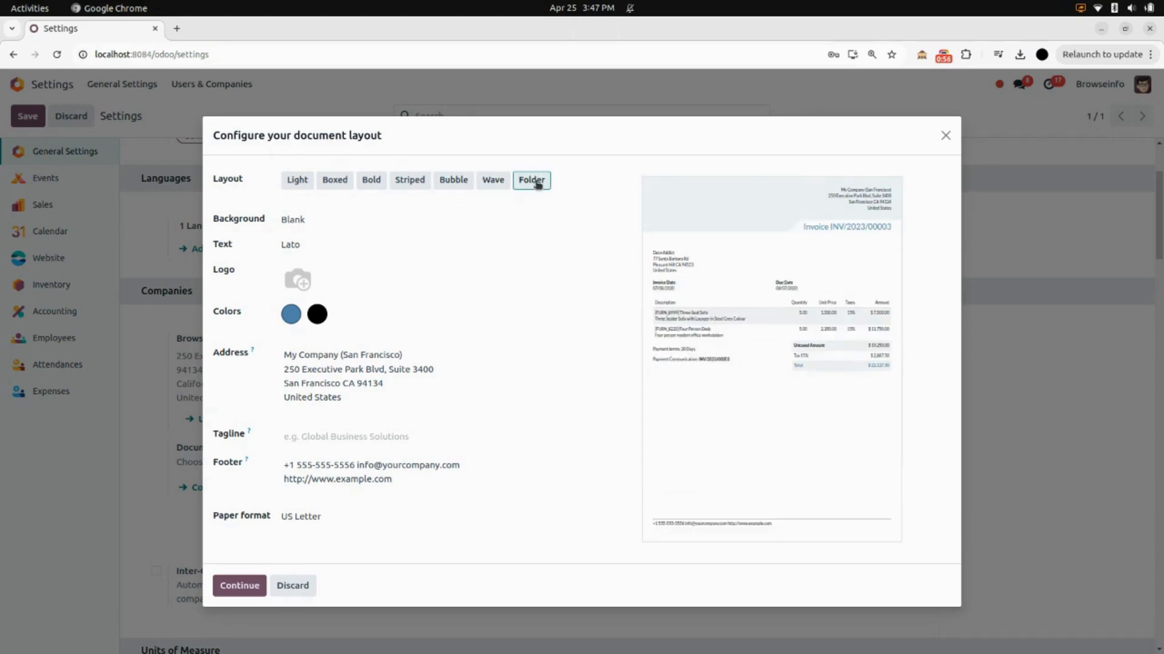
mouse_move(702, 248)
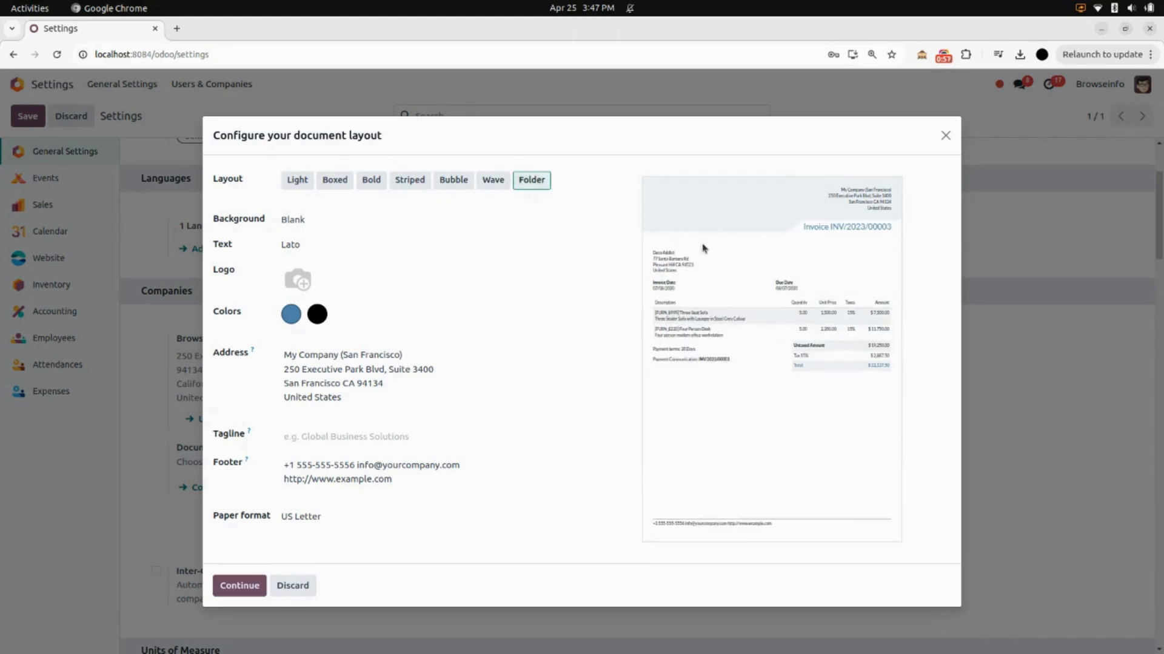
mouse_move(492, 180)
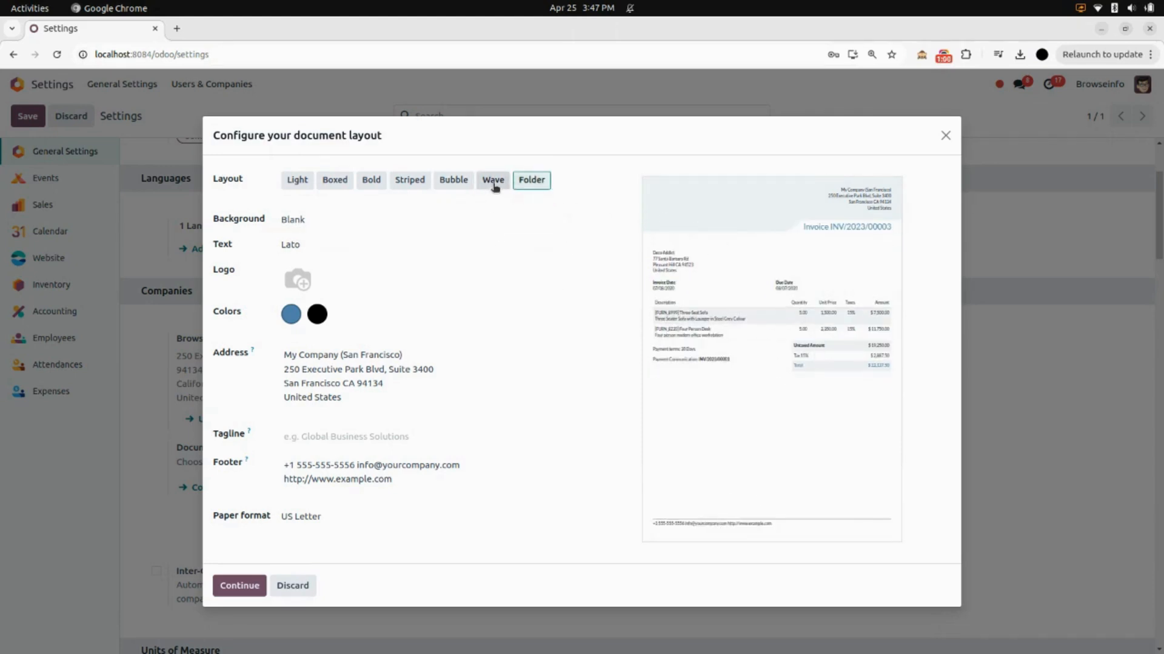
mouse_move(452, 182)
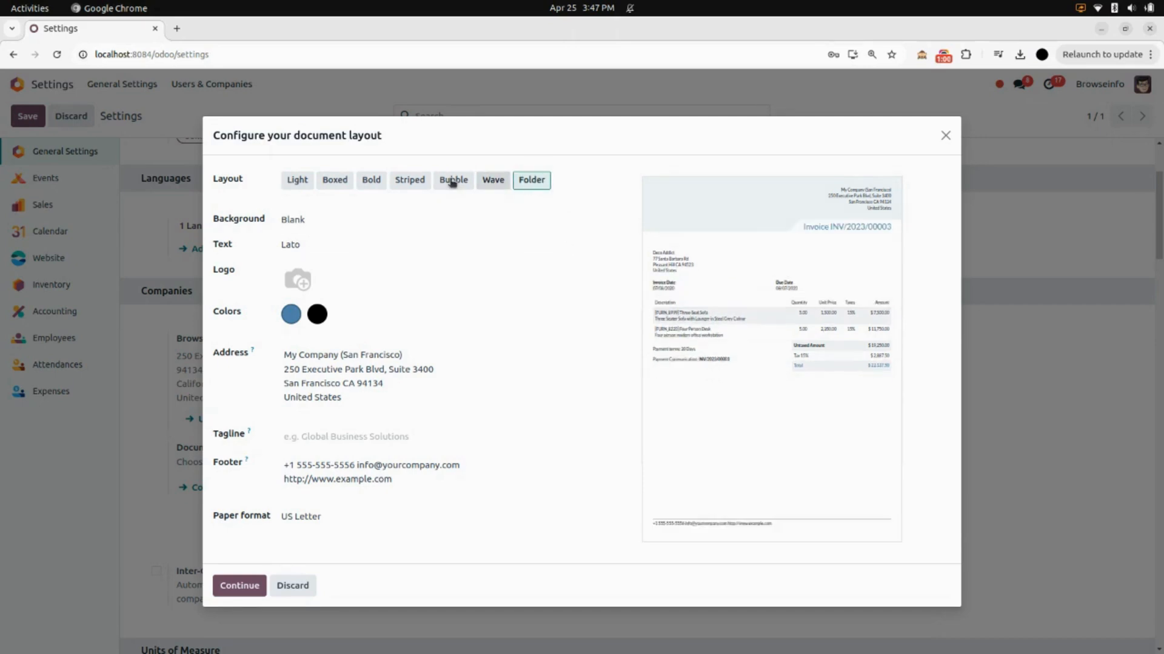
click(409, 179)
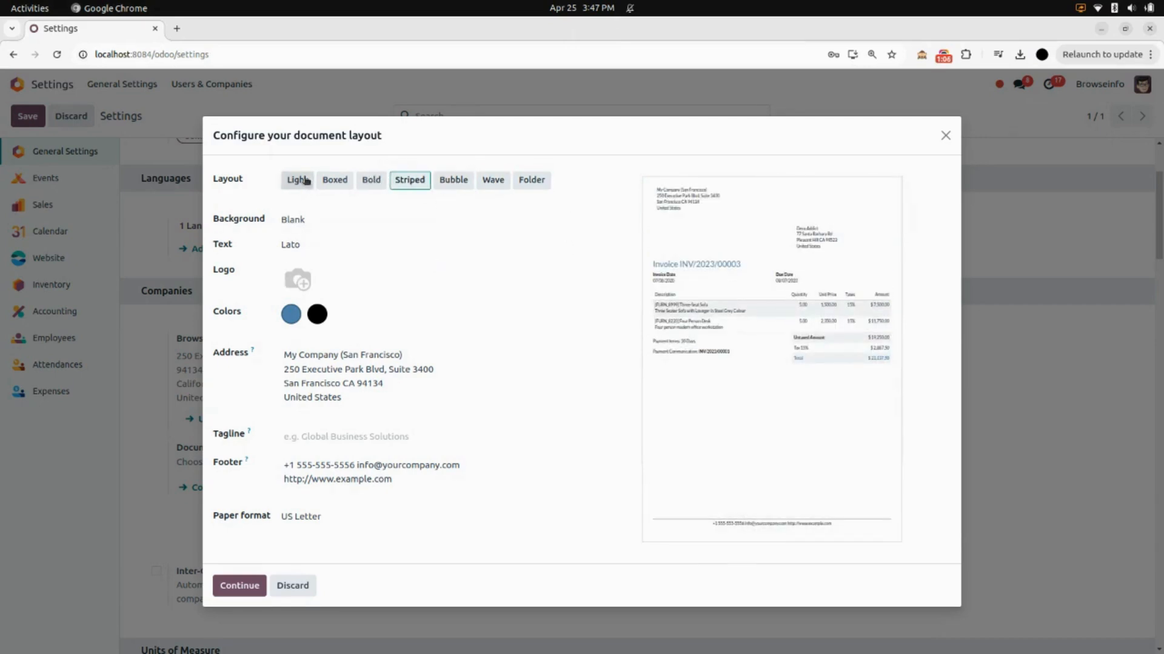
Step: Choose the Light layout with demo-logo background and Montserrat font, after trying Roboto and Open Sans
click(297, 179)
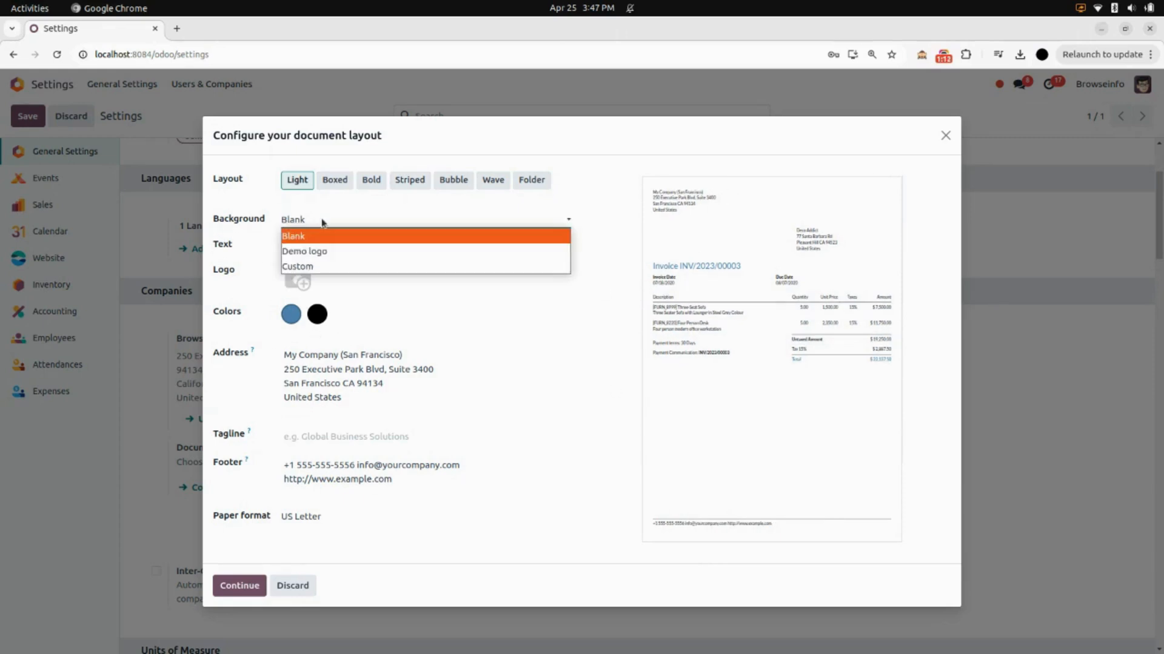
mouse_move(297, 267)
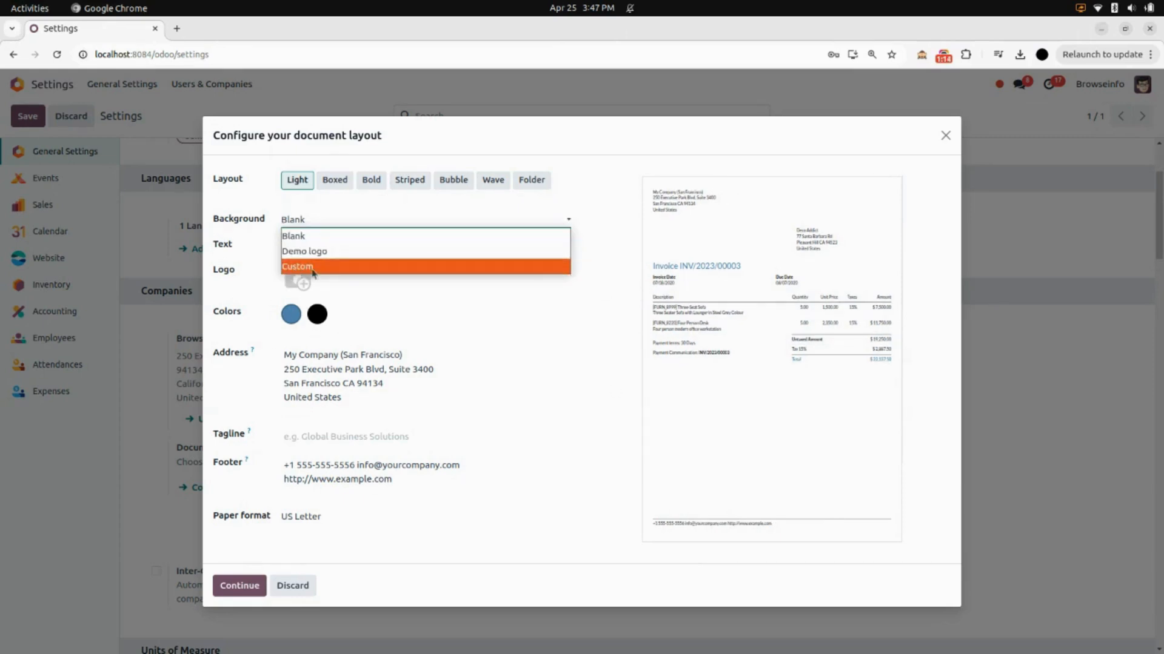
click(304, 251)
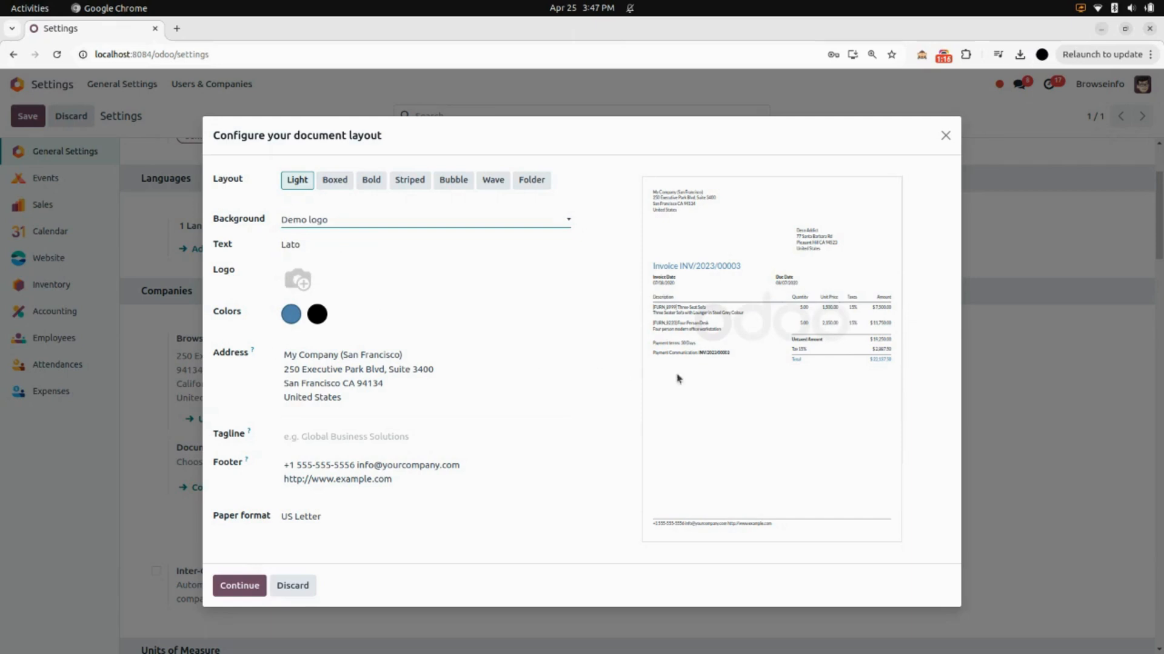
mouse_move(757, 346)
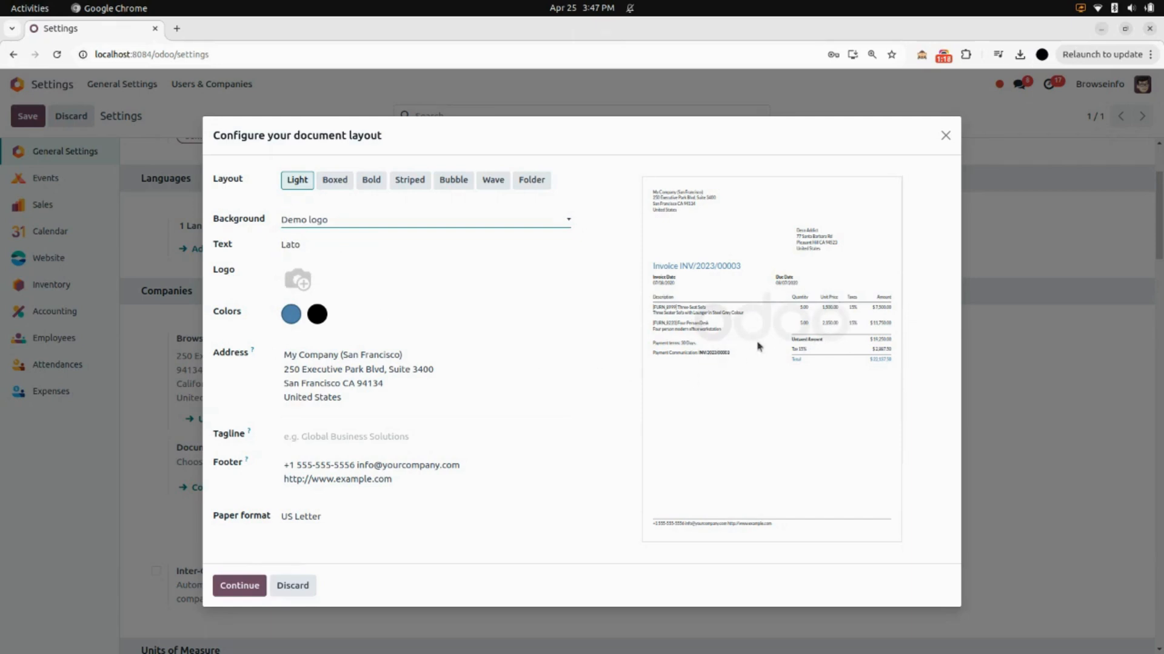
mouse_move(842, 344)
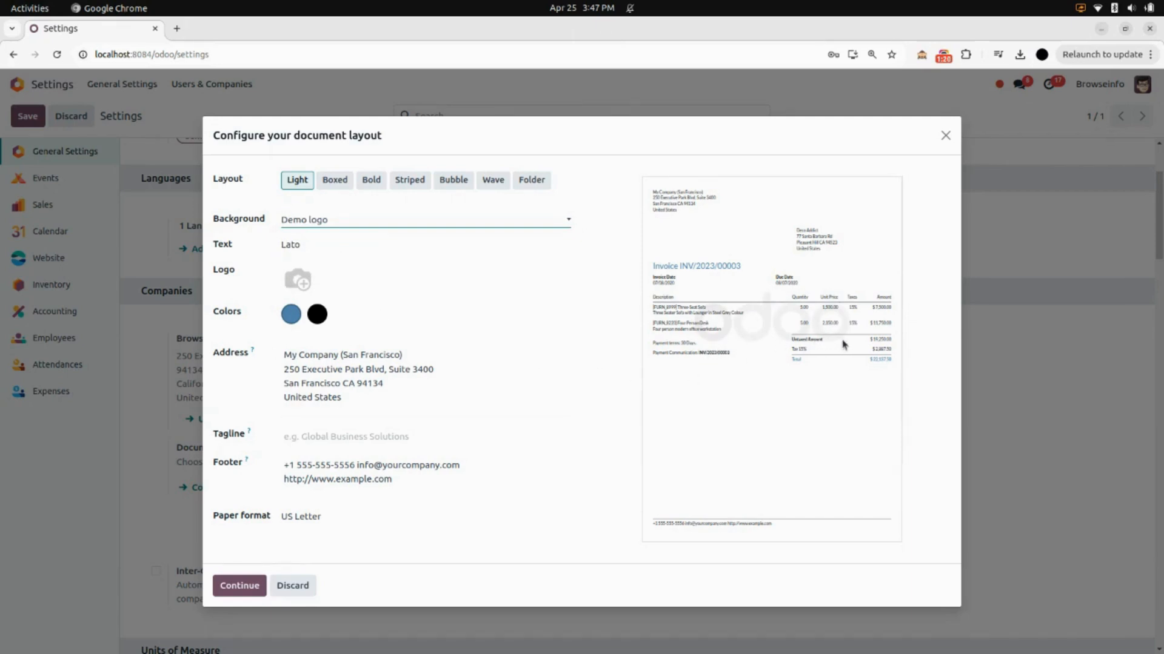
click(422, 244)
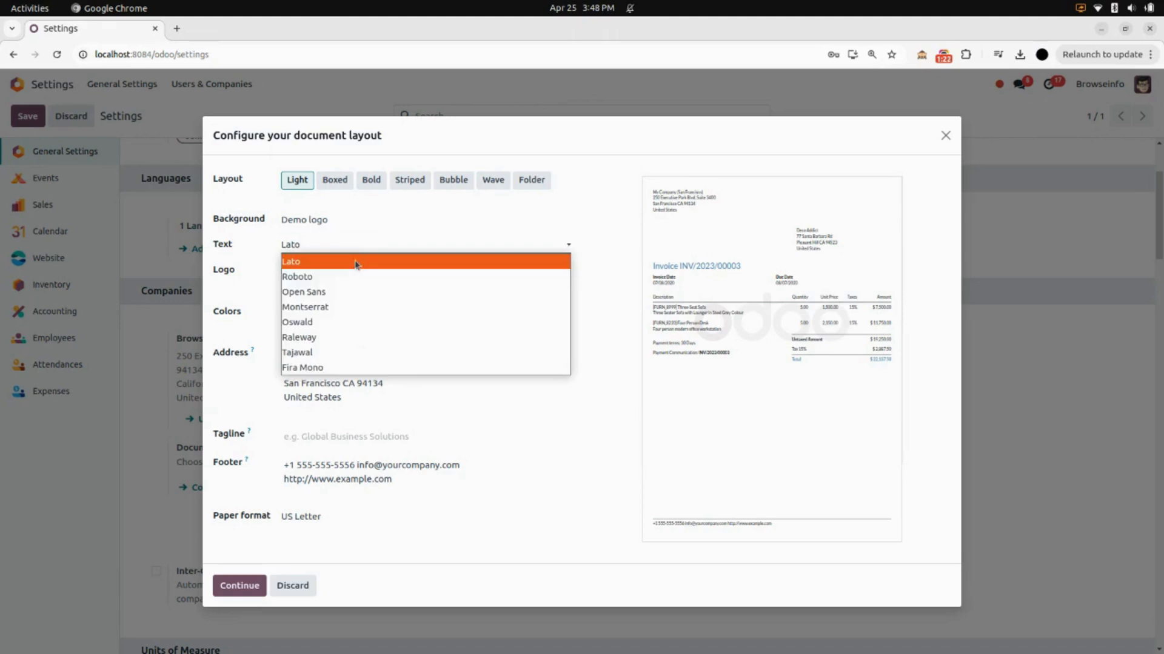
click(297, 276)
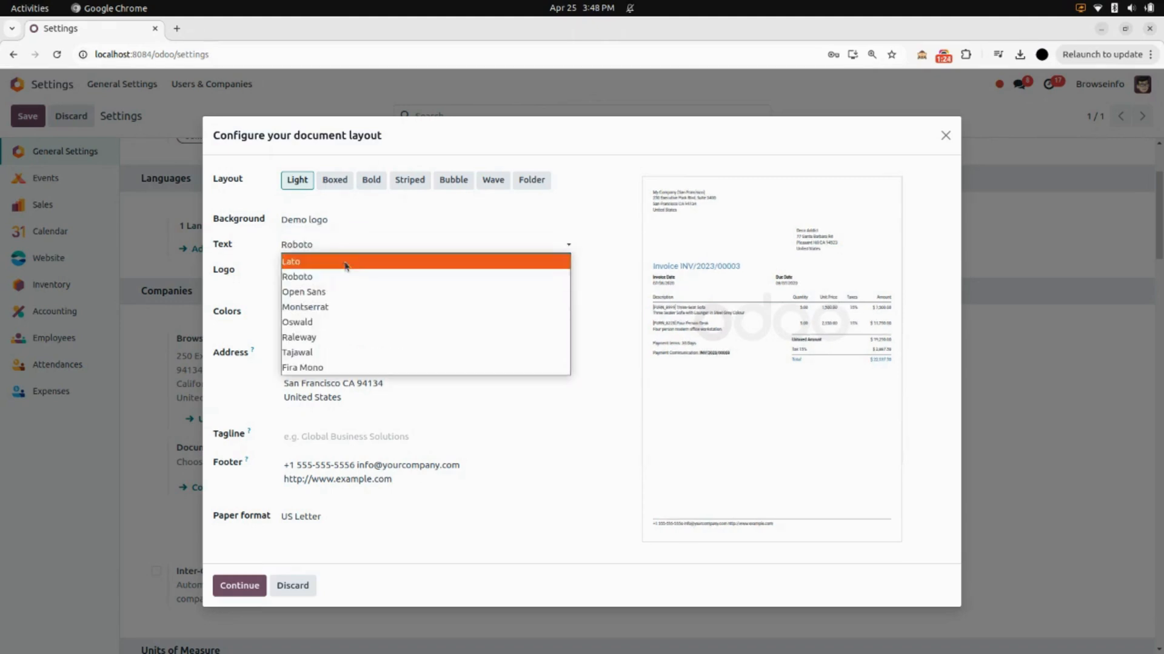
click(304, 292)
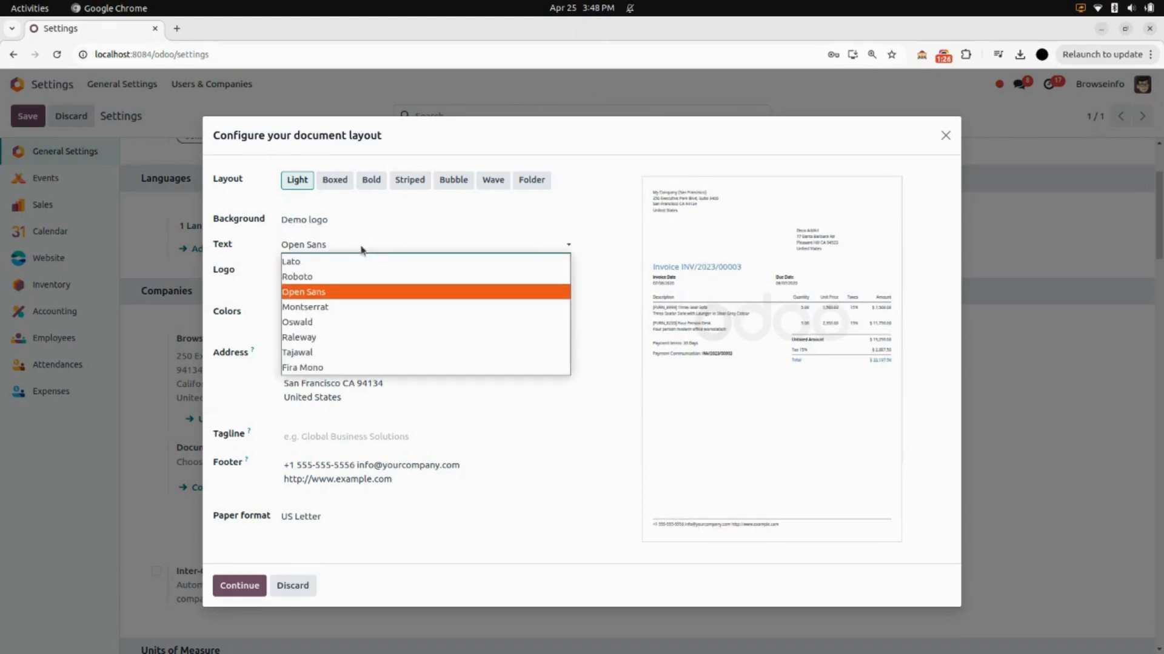
click(304, 307)
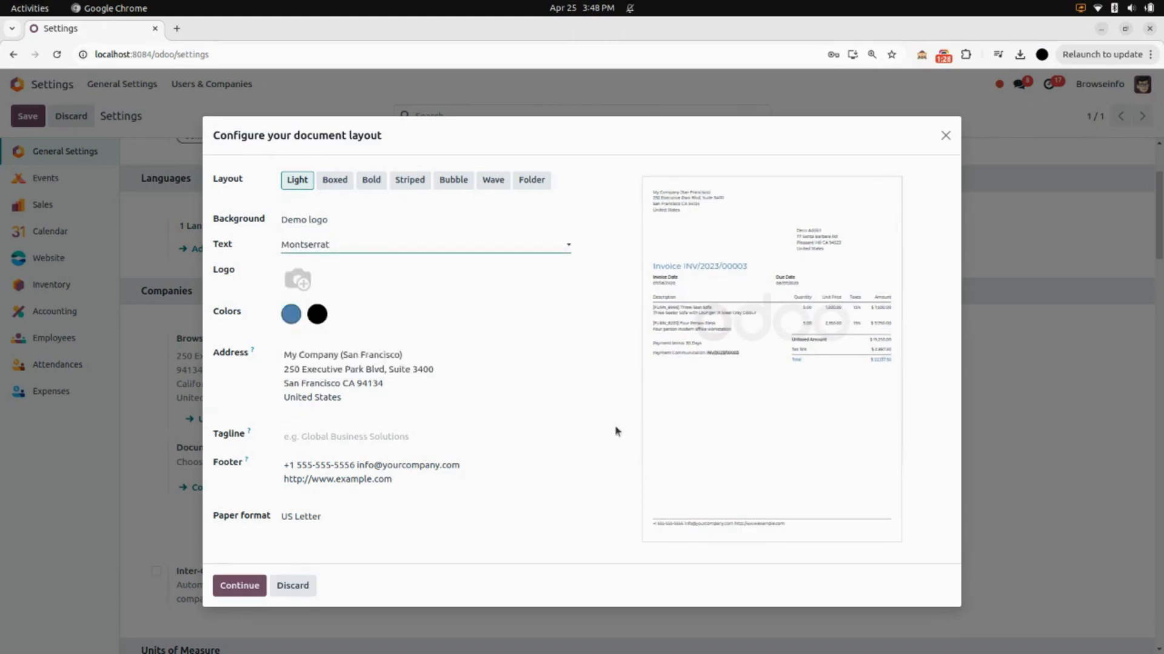
mouse_move(705, 404)
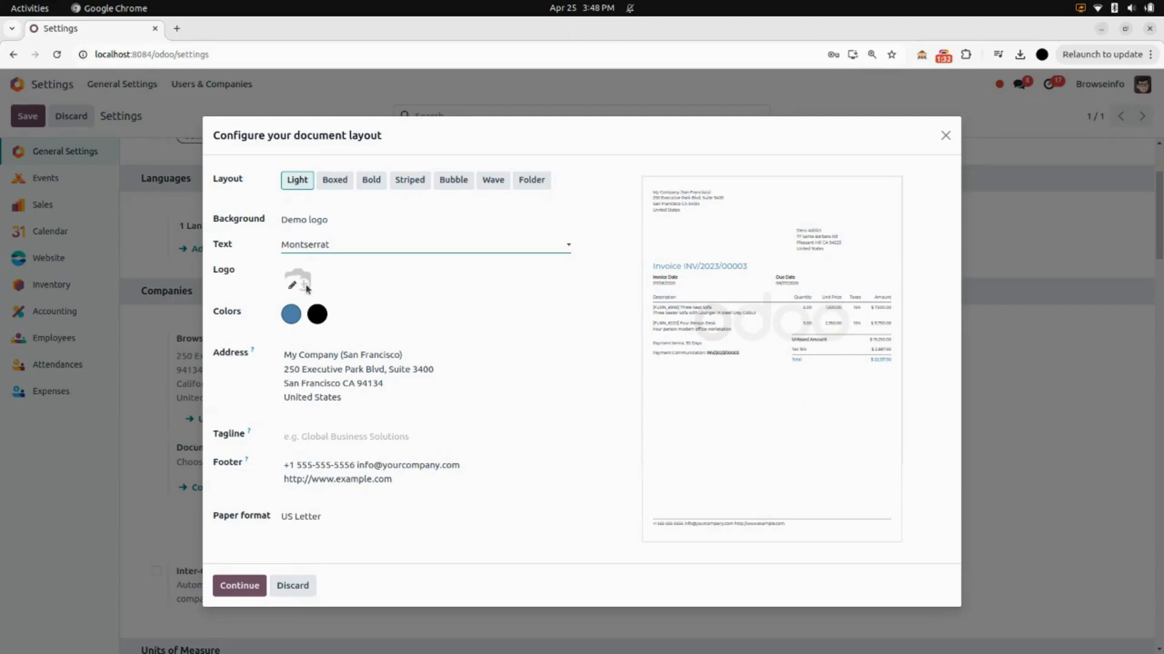
click(296, 282)
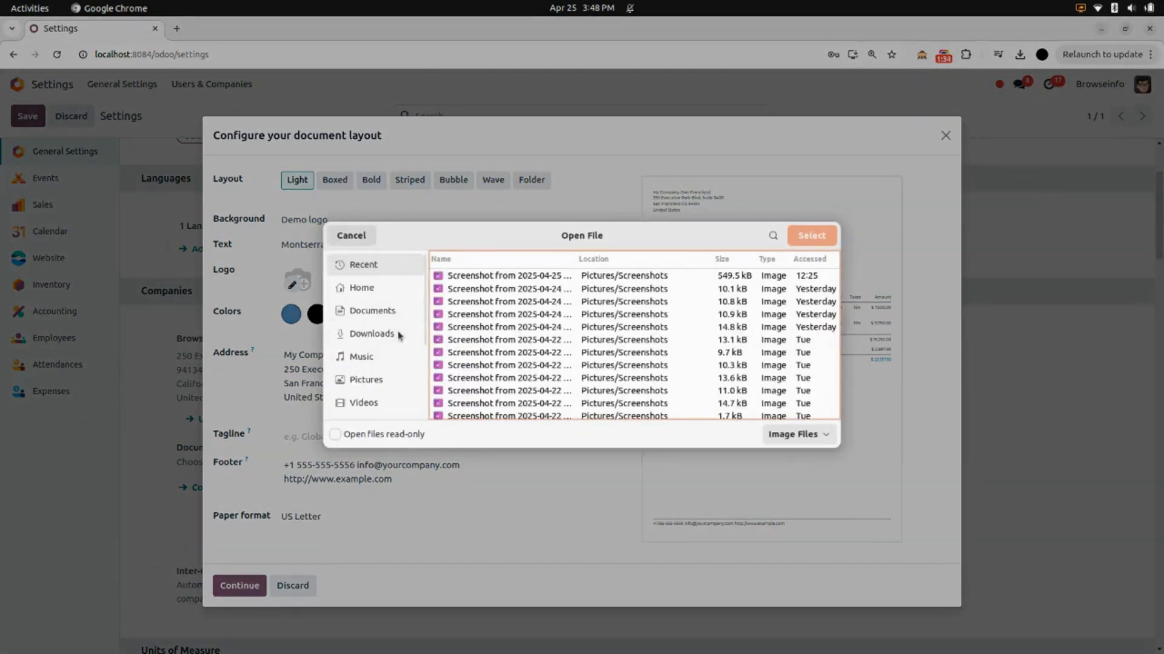
Step: Upload Bi LOGO.png from Downloads as the document layout logo
click(372, 333)
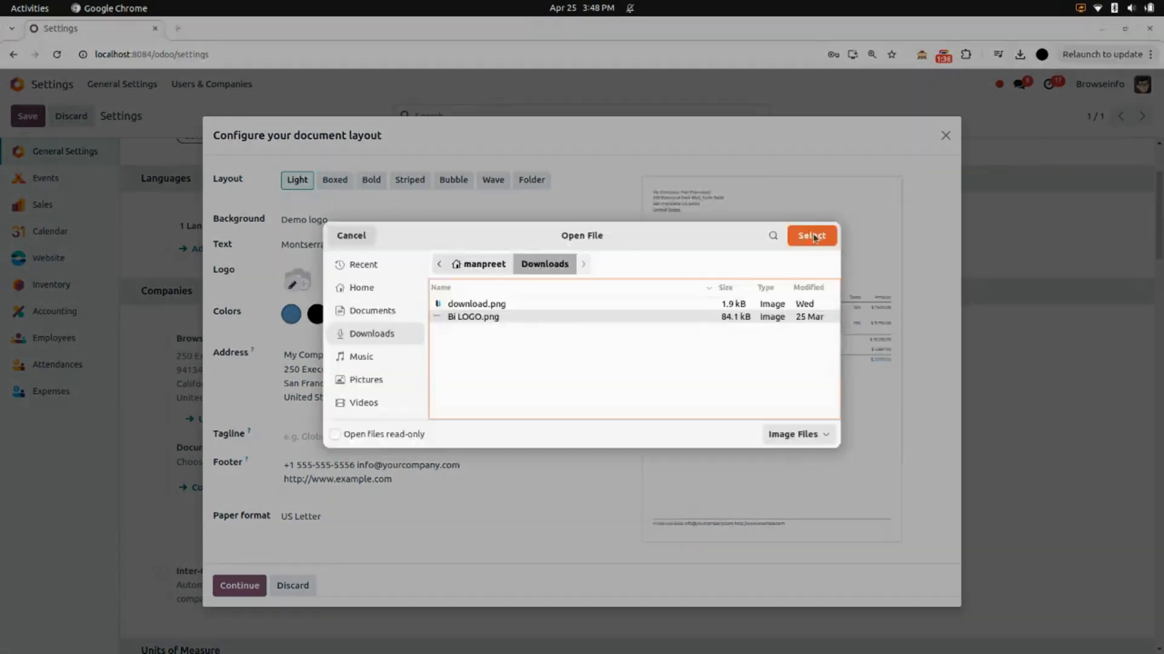
click(810, 235)
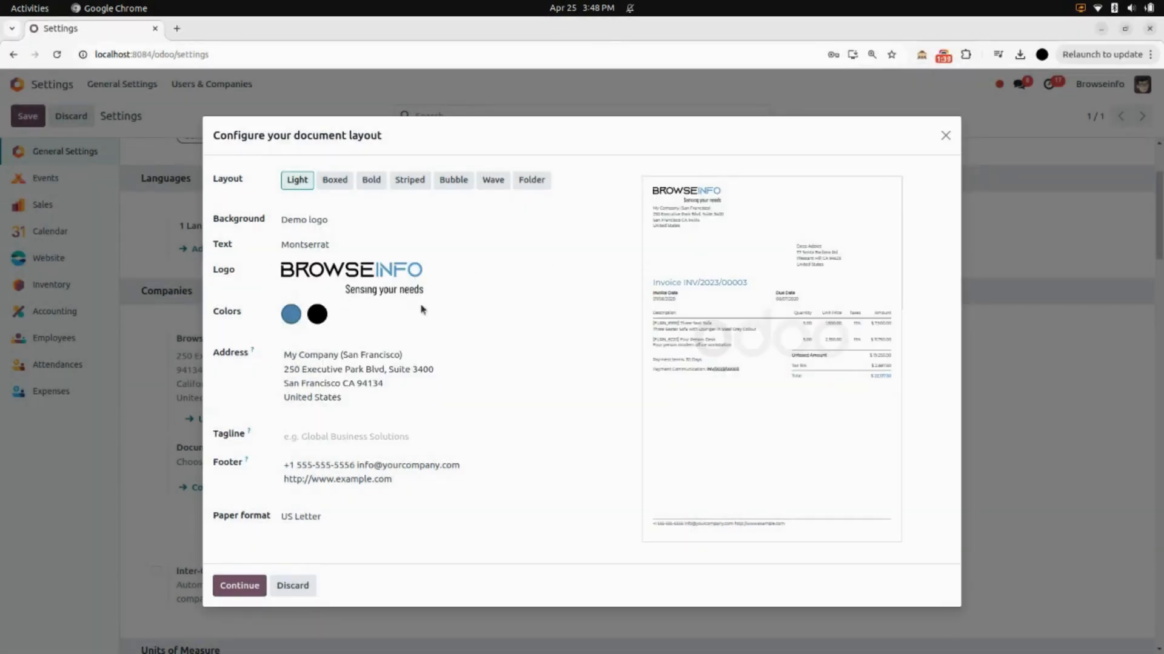
mouse_move(677, 193)
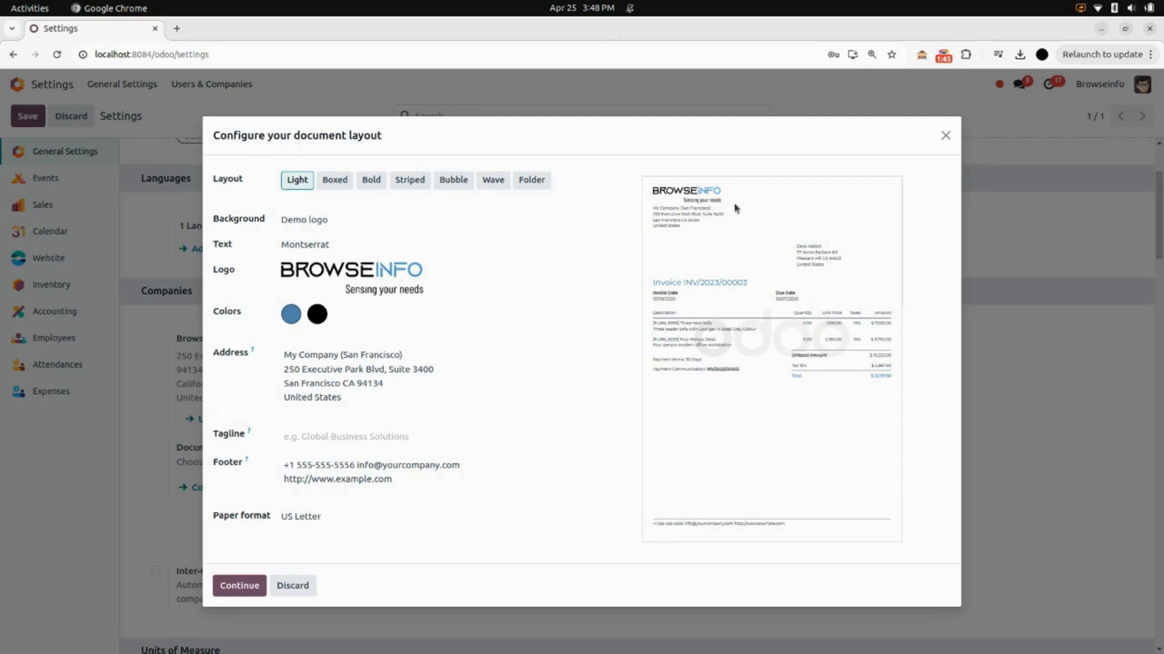
Step: Change the address to Navratna Corporate Park, Ambli Rd, Ahmedabad on three lines
click(291, 314)
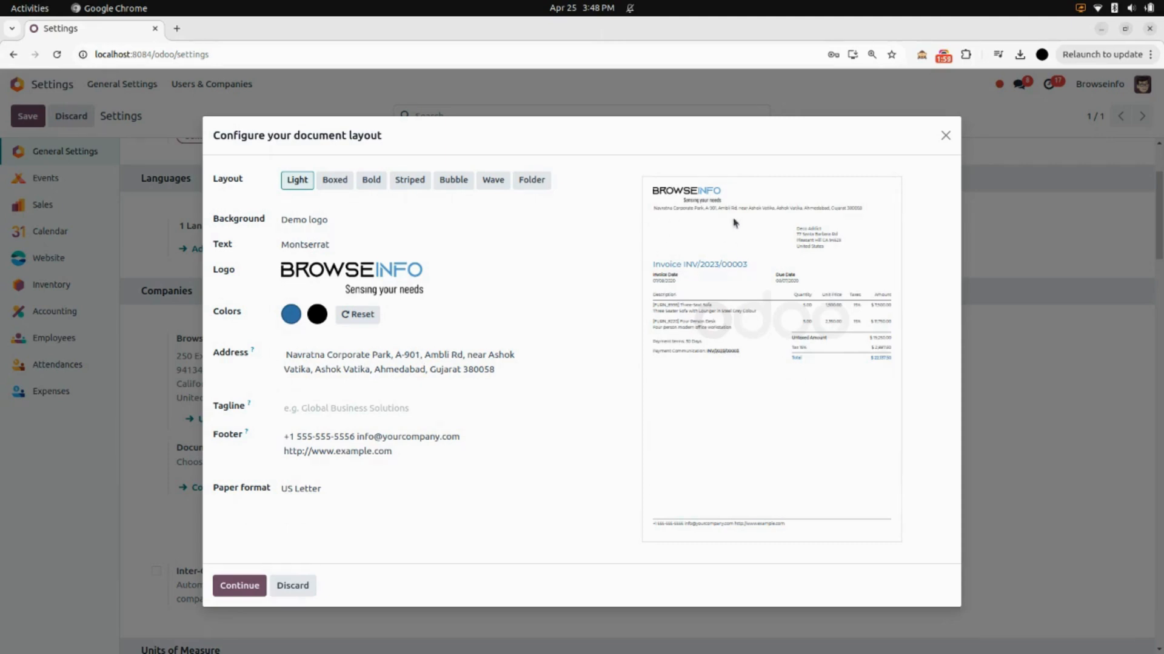
click(392, 355)
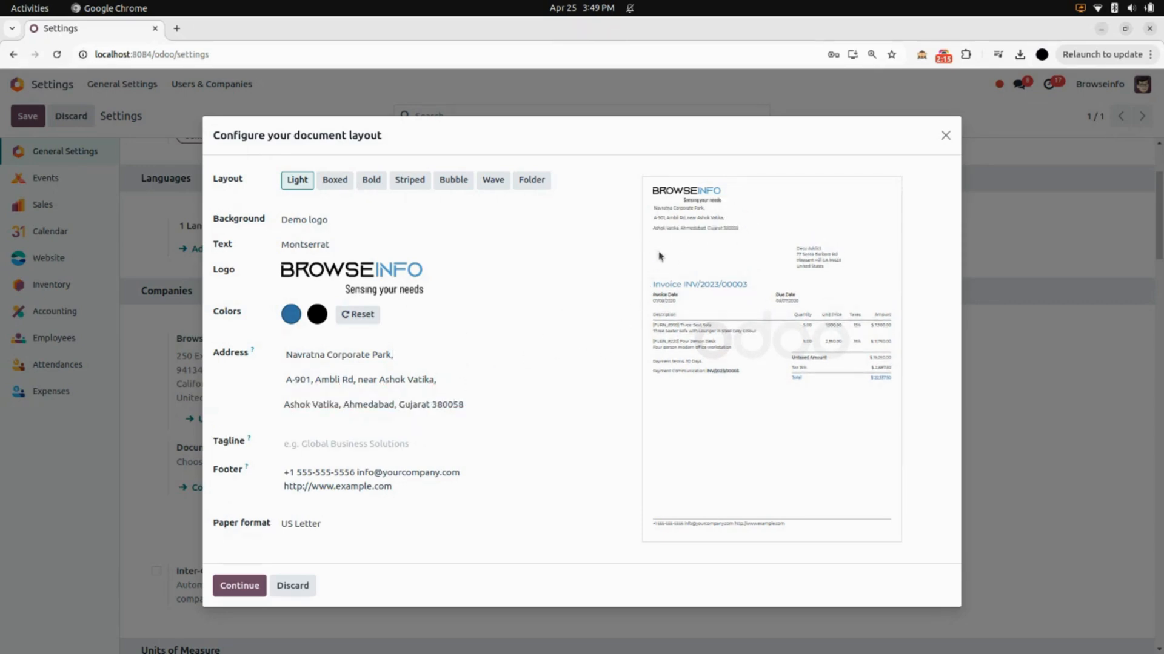
mouse_move(252, 440)
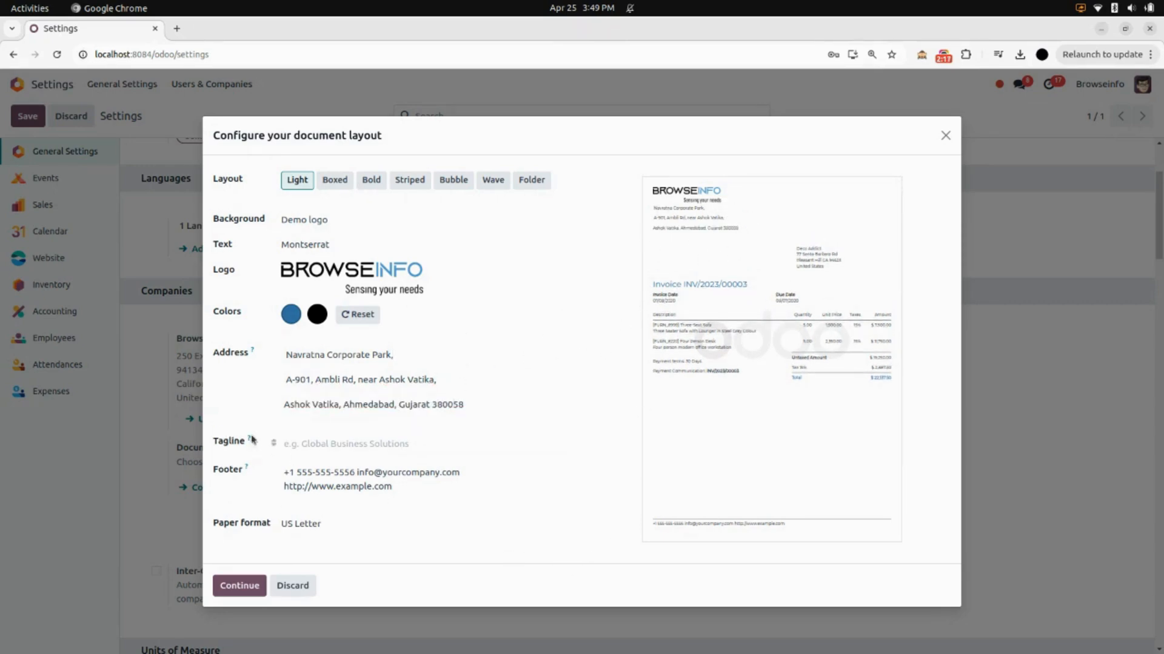
click(345, 443)
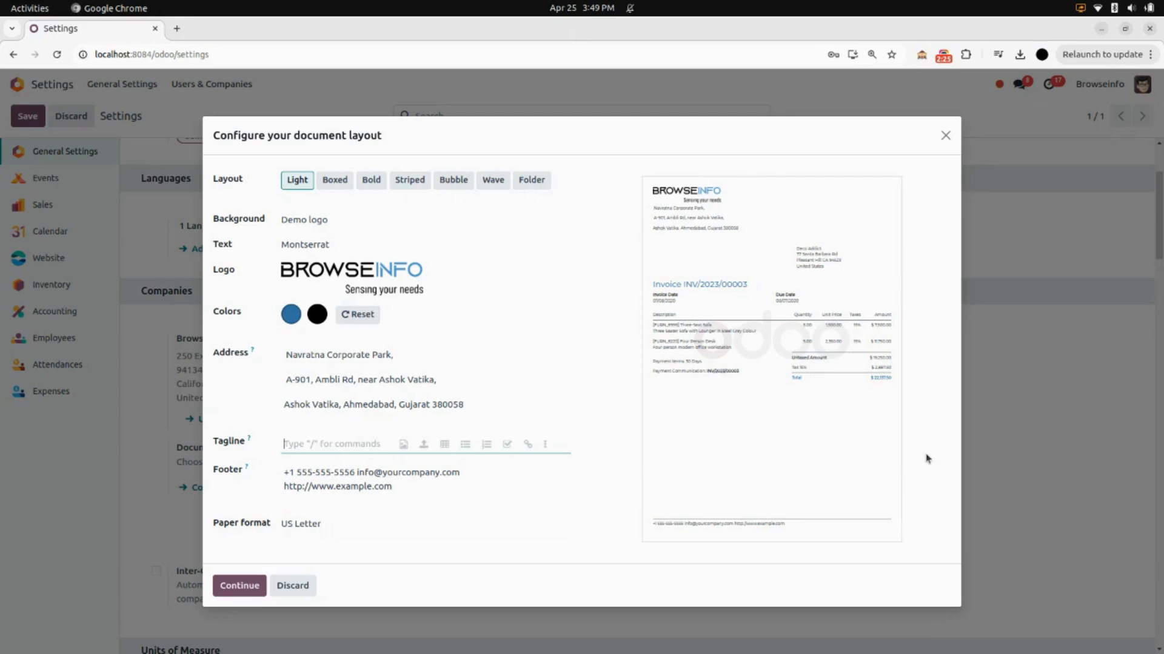
mouse_move(211, 572)
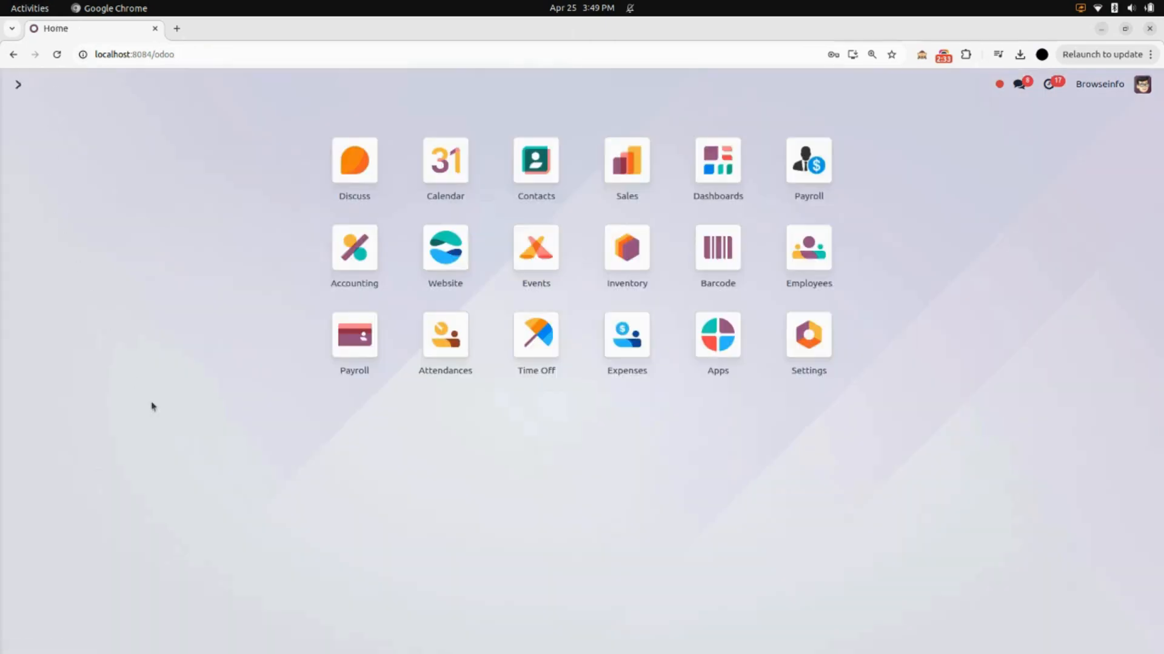
mouse_move(518, 584)
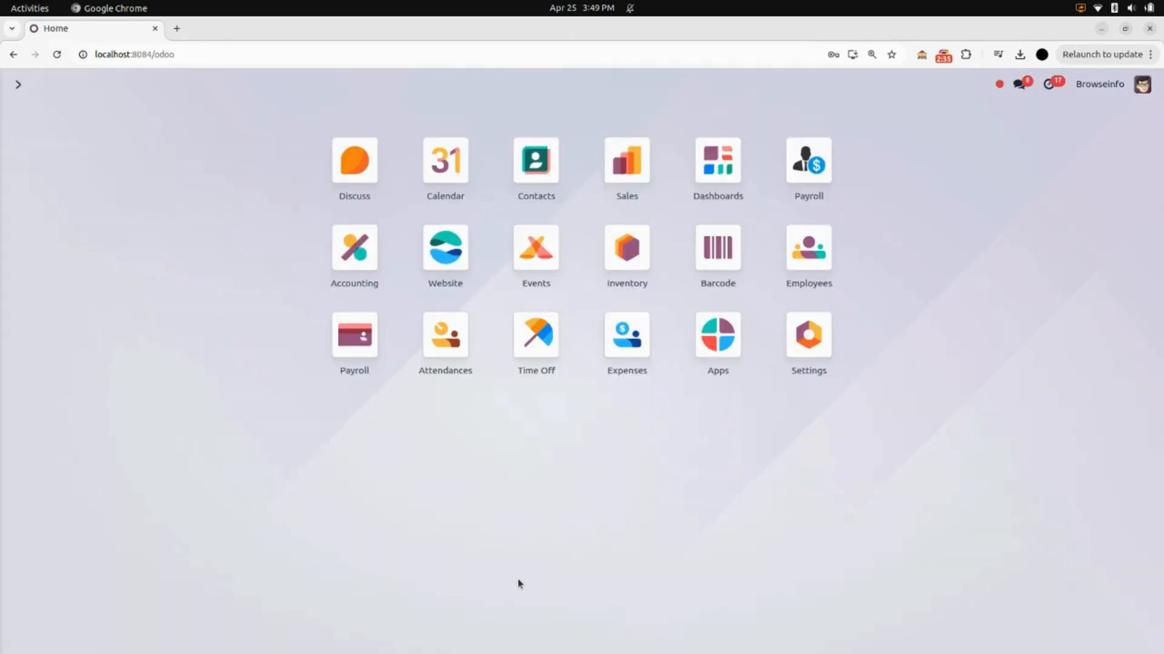